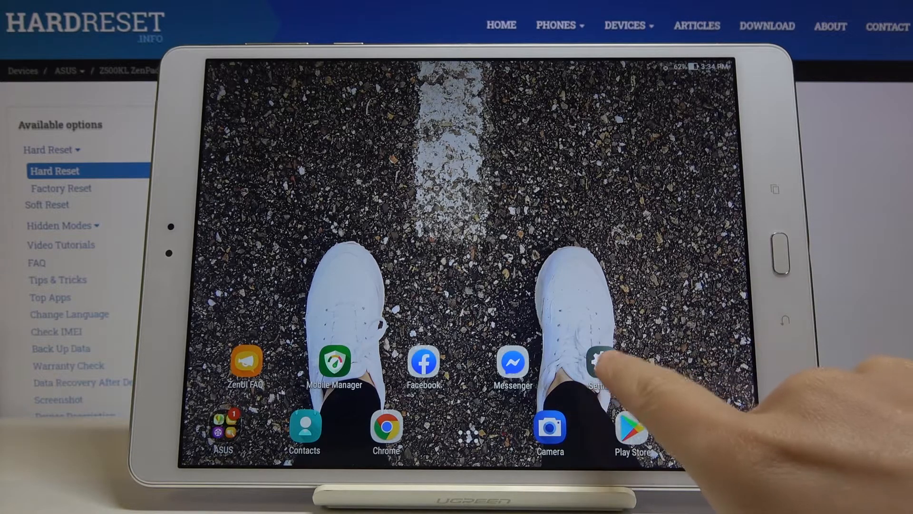
# Launch the Settings app from the home screen and go to the Sound page
pyautogui.click(593, 364)
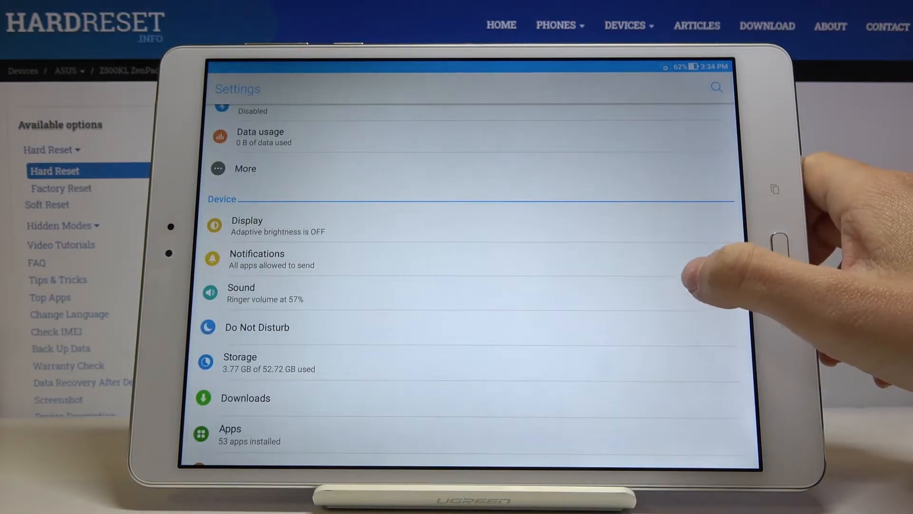
pyautogui.click(241, 293)
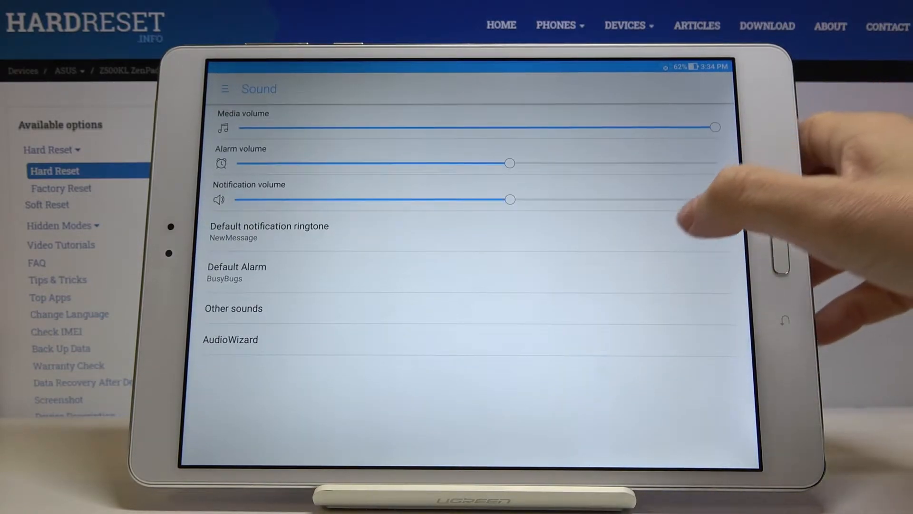
# Open the notification ringtone chooser and preview DearDeer, DingDong, DontPanic, DoorBell, F1_MissedCall, Hangouts Message, Harp
pyautogui.click(270, 231)
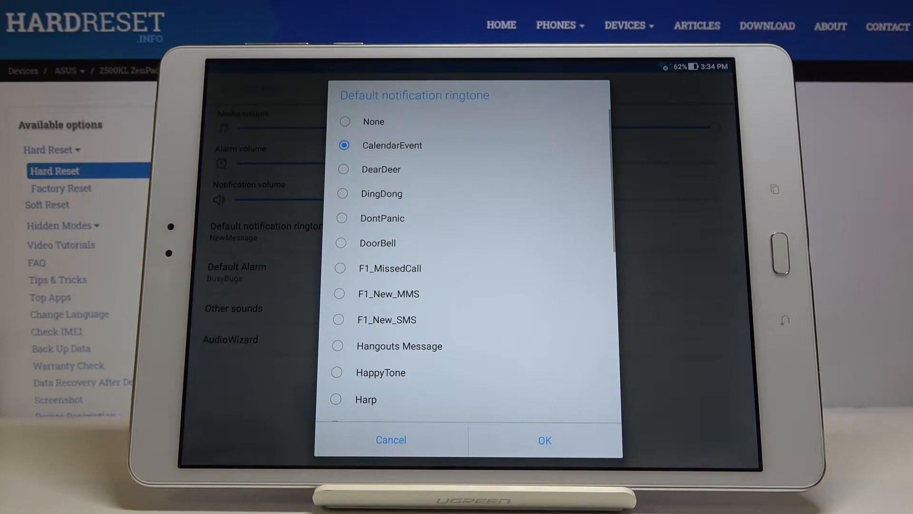
pyautogui.click(343, 169)
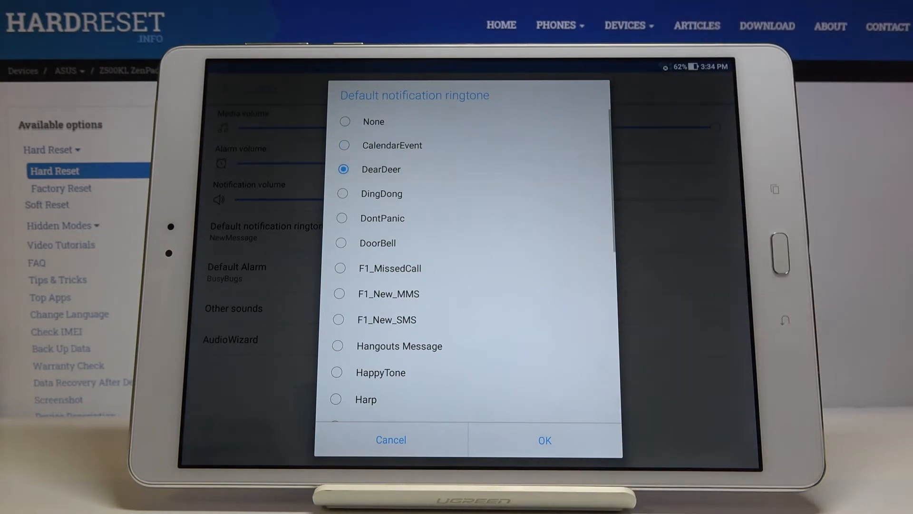
pyautogui.click(342, 193)
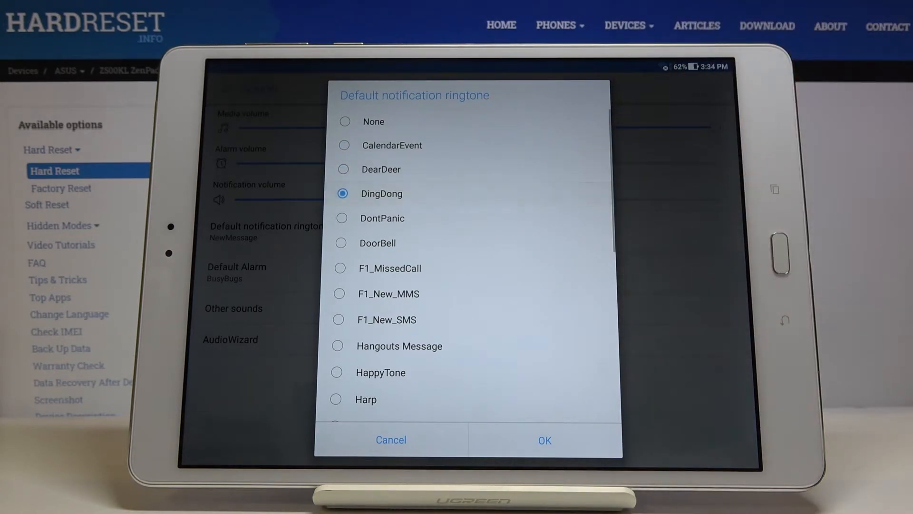
pyautogui.click(342, 218)
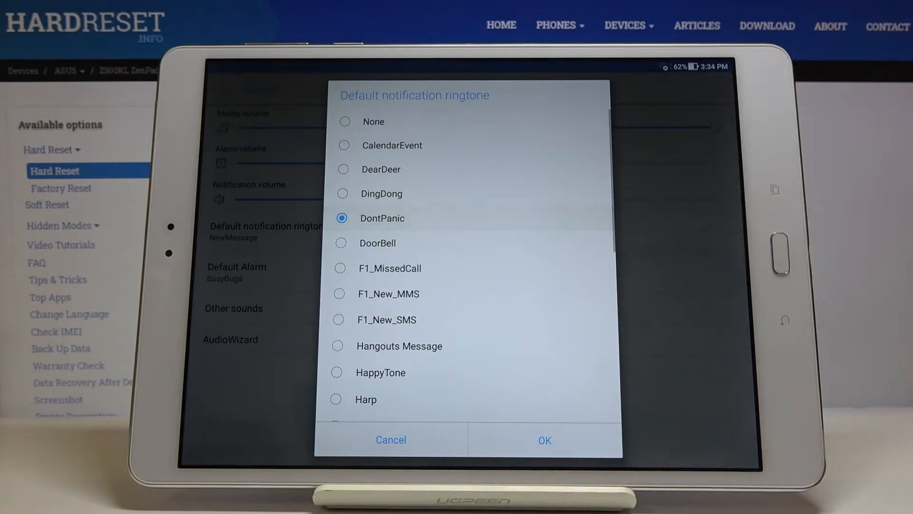
pyautogui.click(340, 243)
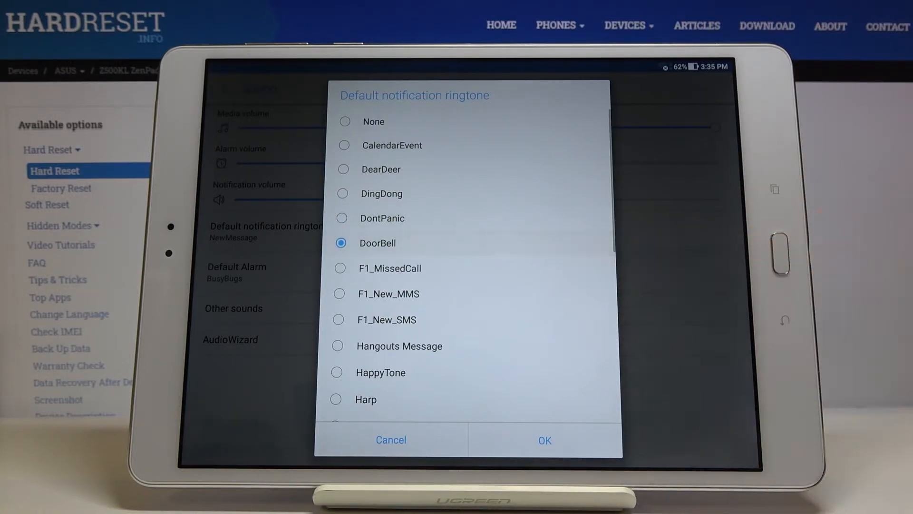
pyautogui.click(340, 268)
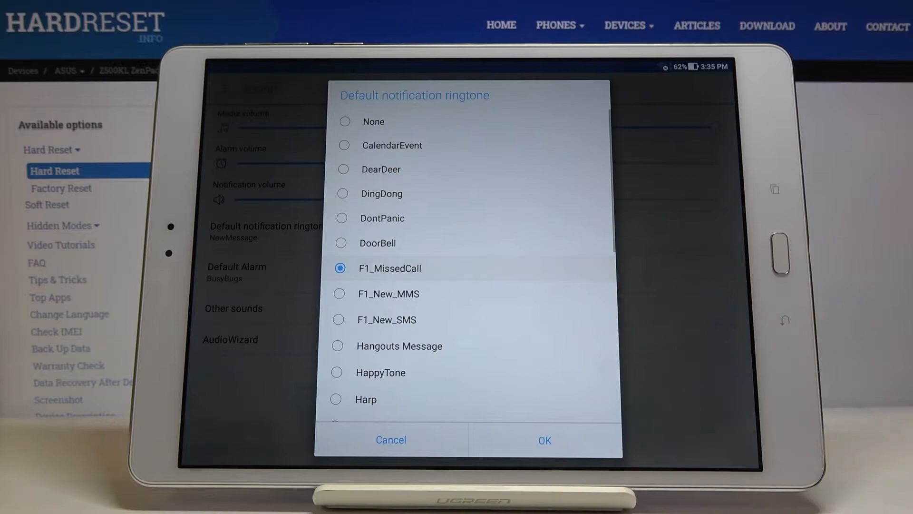
pyautogui.click(340, 294)
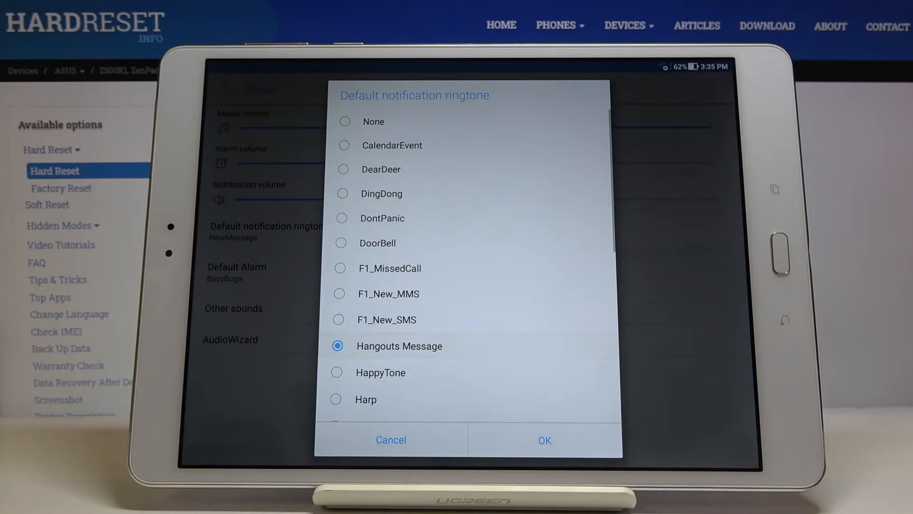
pyautogui.click(337, 372)
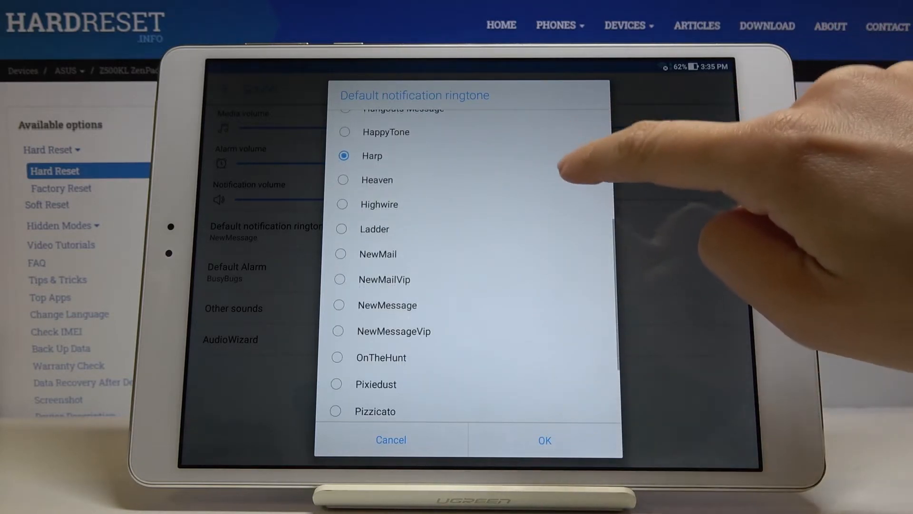
# Preview the Highwire, NewMessage and Pixiedust notification ringtones
pyautogui.click(343, 180)
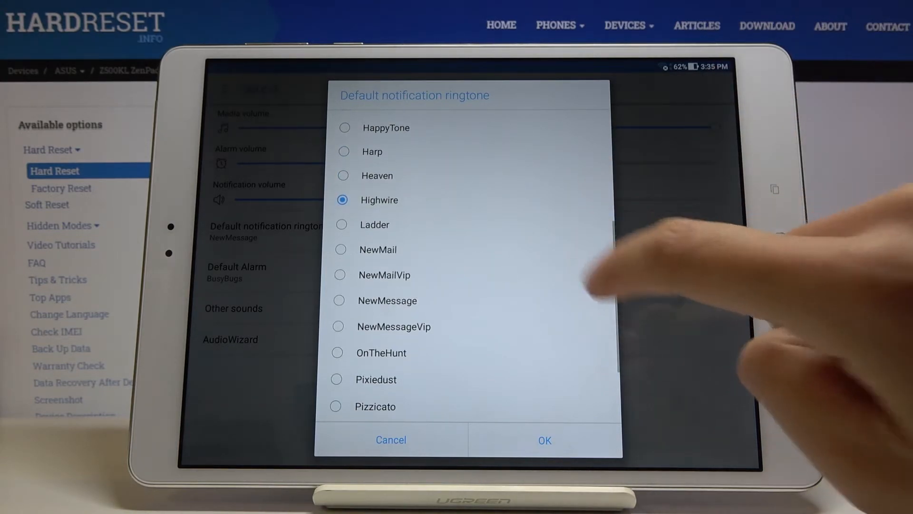
pyautogui.click(342, 224)
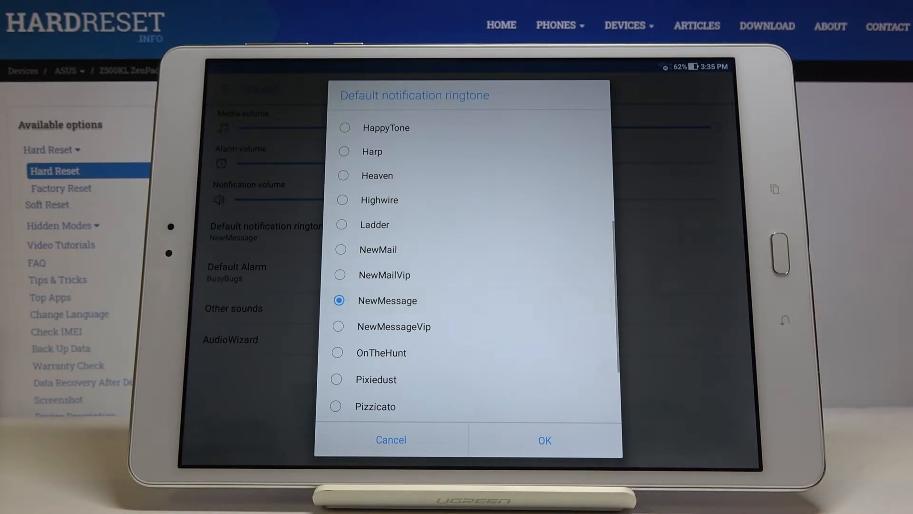
pyautogui.click(338, 326)
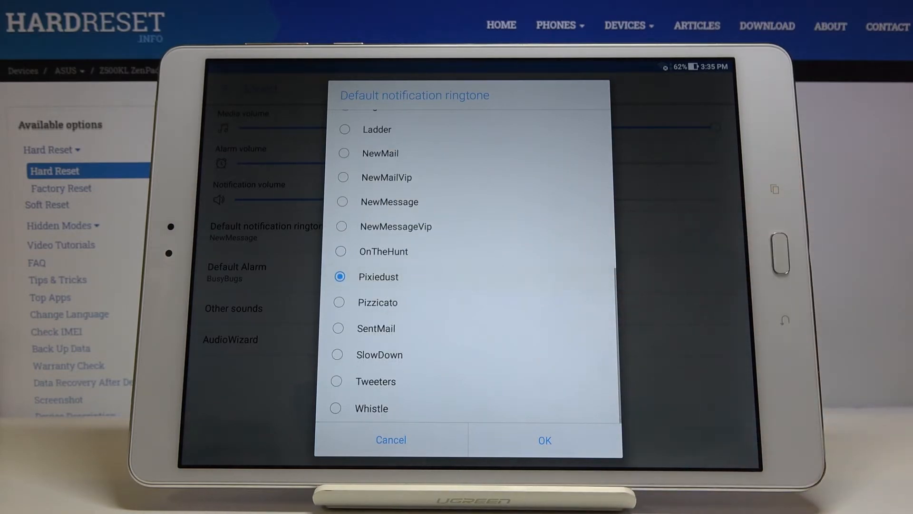
# Preview Pizzicato, SlowDown, Tweeters and Whistle, then save SentMail as the notification ringtone
pyautogui.click(338, 303)
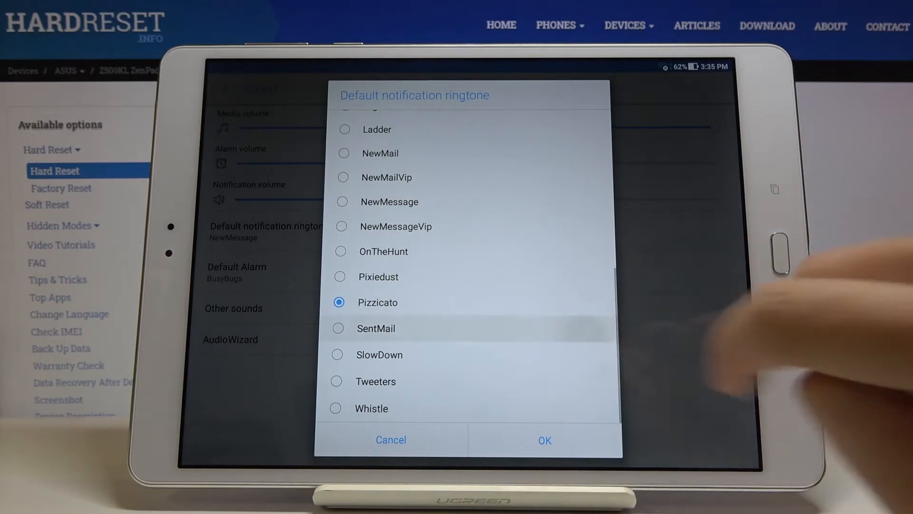
pyautogui.click(338, 355)
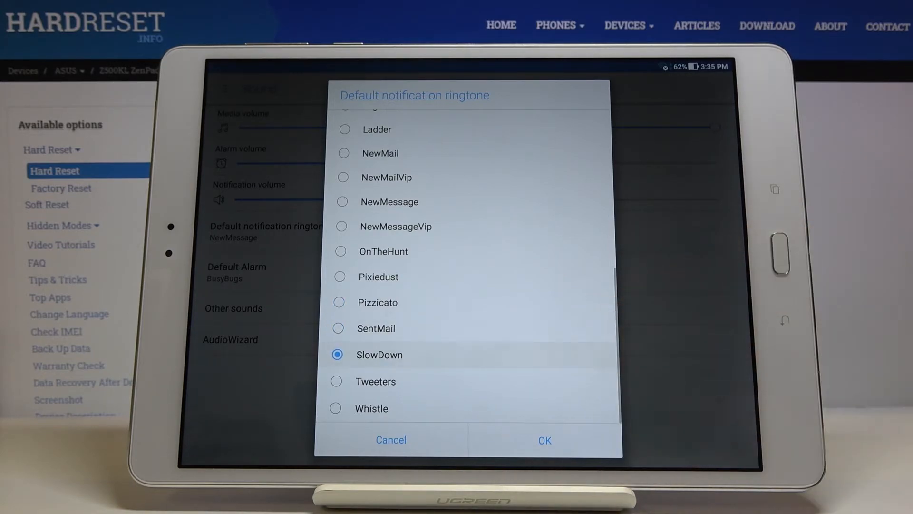
pyautogui.click(337, 380)
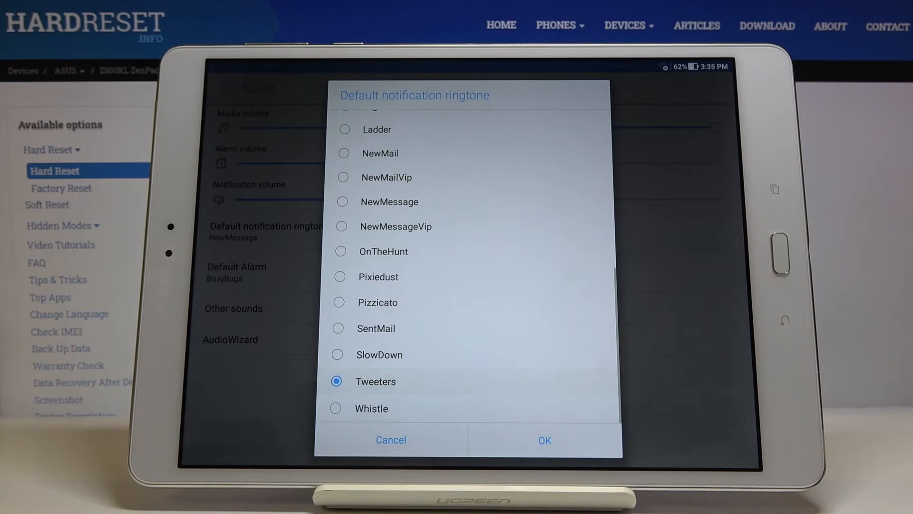
pyautogui.click(335, 408)
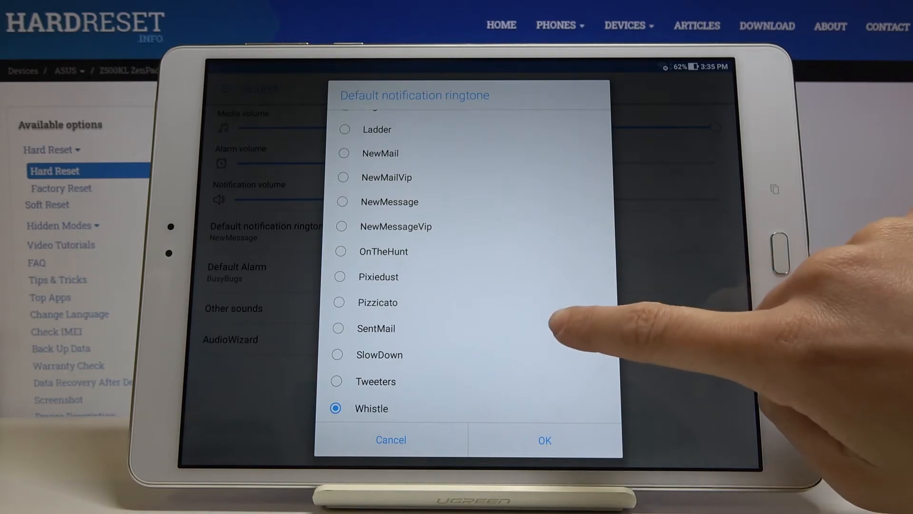
pyautogui.click(543, 440)
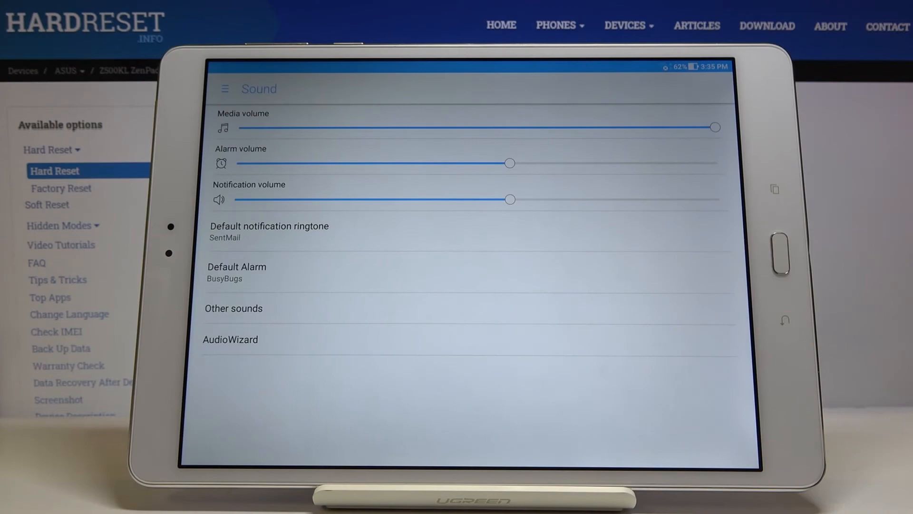